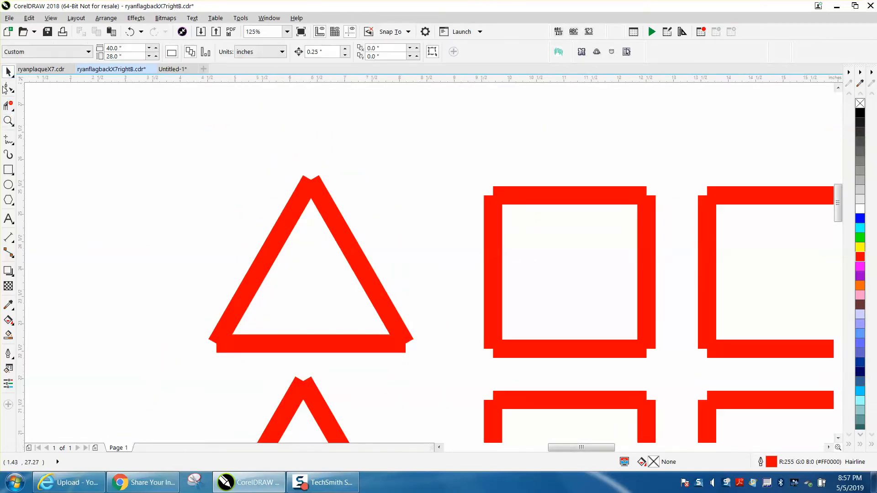
Smart-fill the top-left broken-line triangle to create a solid black filled curve.
click(7, 86)
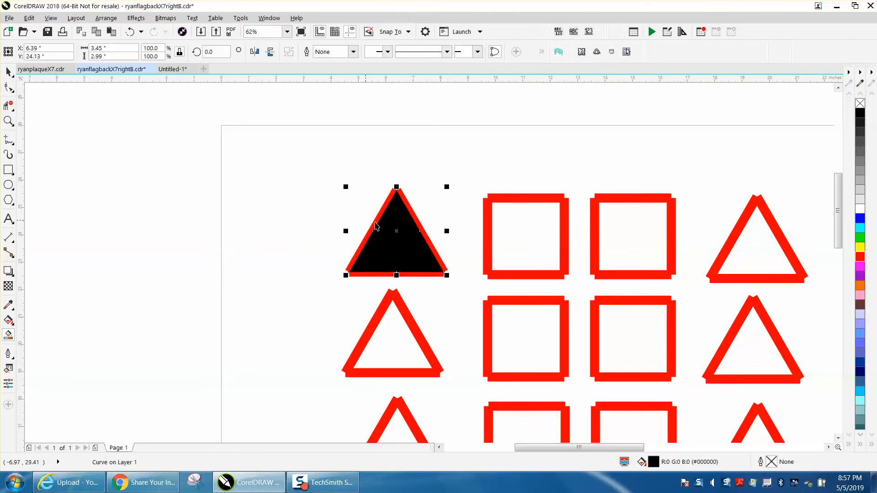
Move the new triangle left off the grid and give it no fill with a 24 pt red outline.
drag(396, 230, 282, 229)
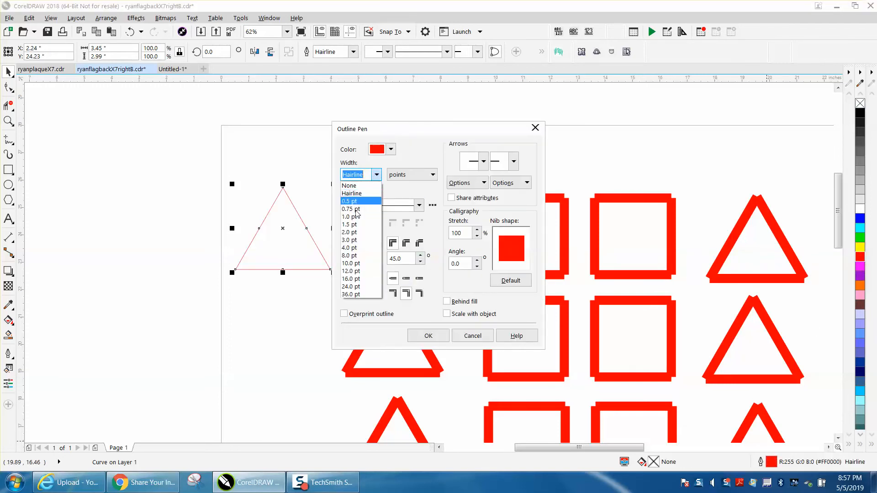
click(350, 286)
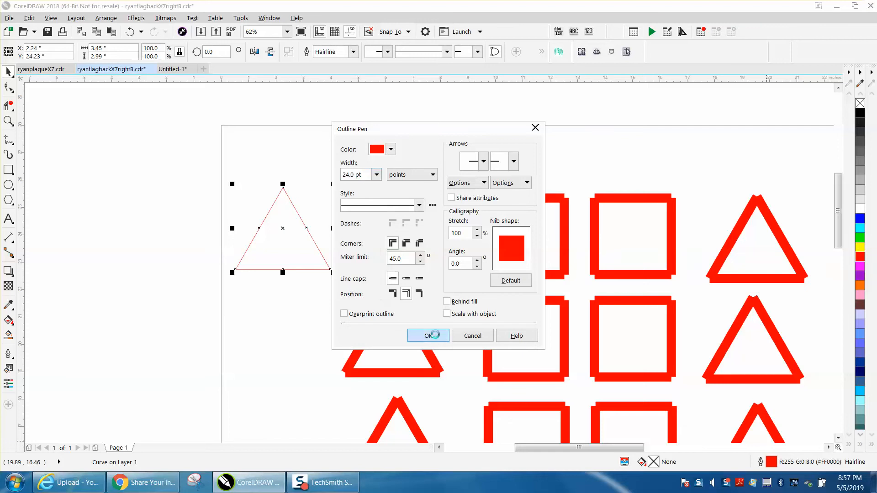
click(427, 336)
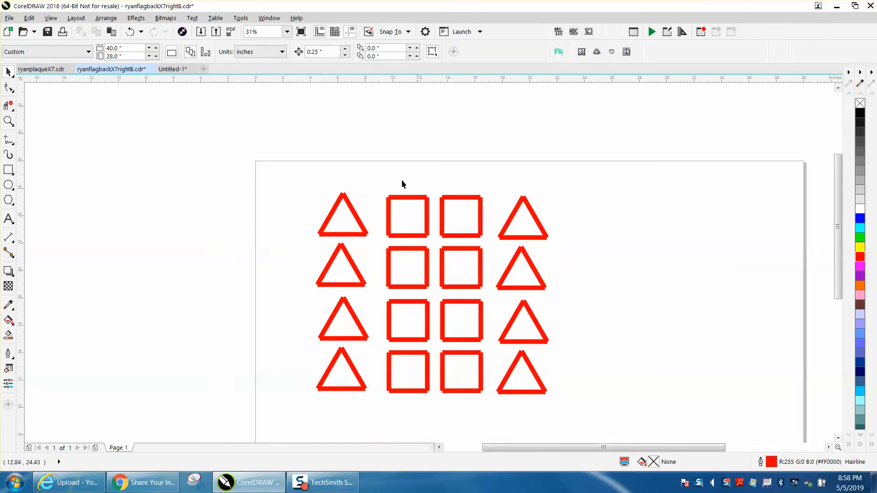
mouse_move(372, 195)
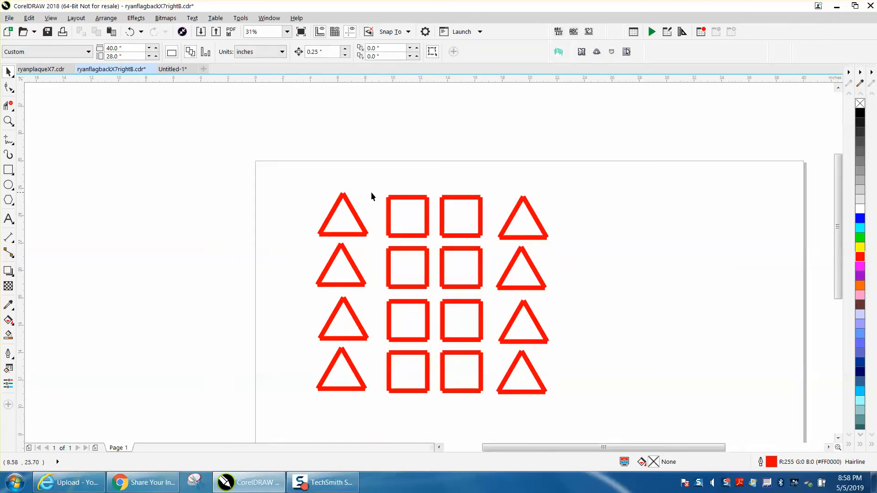
mouse_move(291, 184)
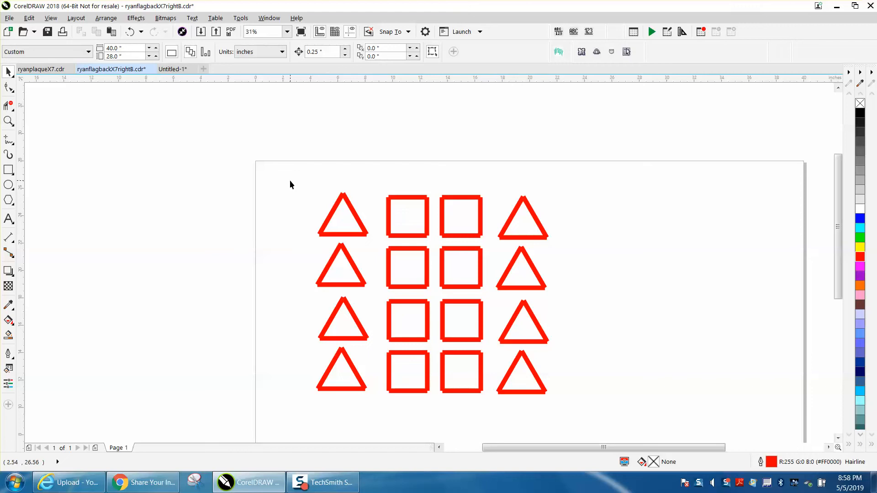
mouse_move(315, 182)
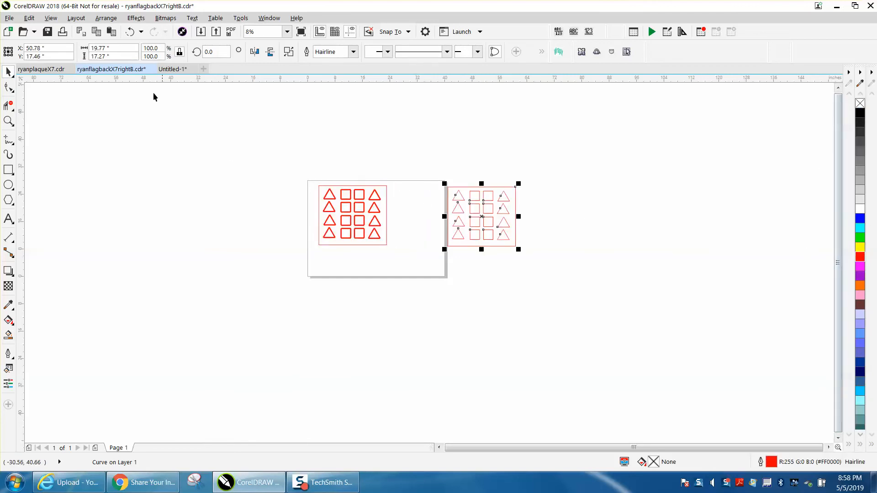
Break the traced curve apart (Ctrl+K) into 16 separate triangle and square objects.
click(106, 17)
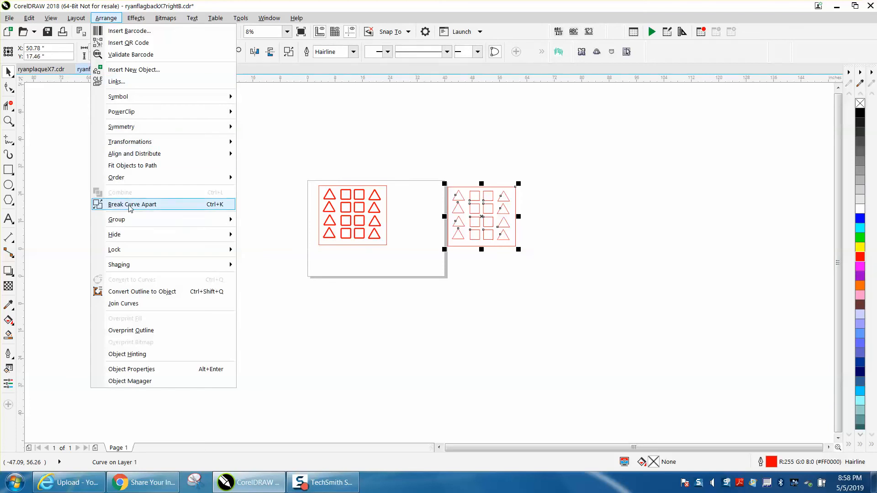
click(132, 204)
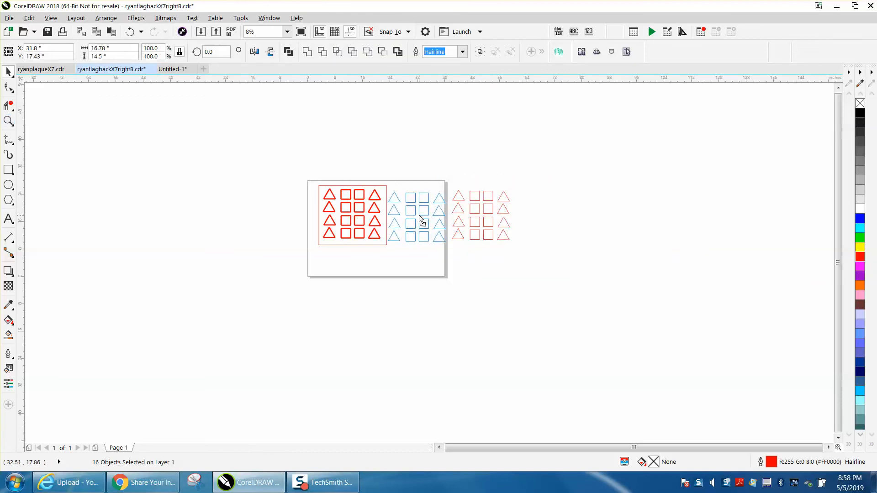
Set the 16 selected shapes to 24 pt red outlines and zoom to view both grids.
drag(416, 215, 391, 215)
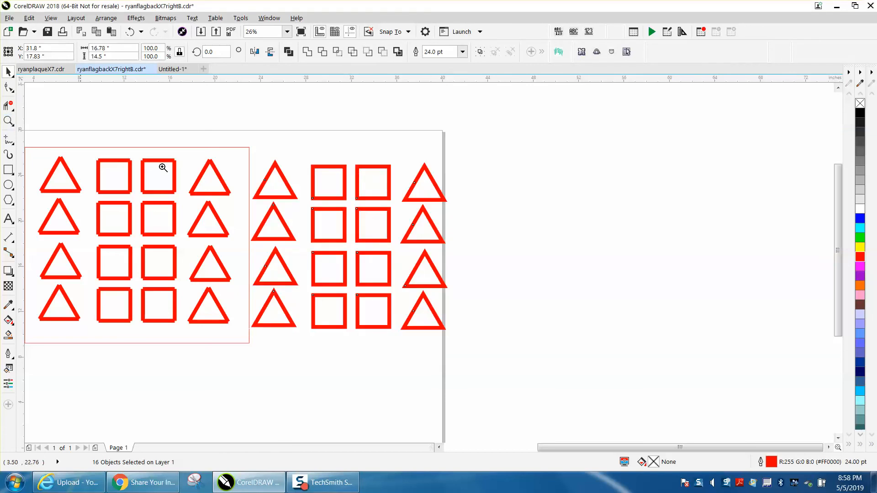
click(163, 168)
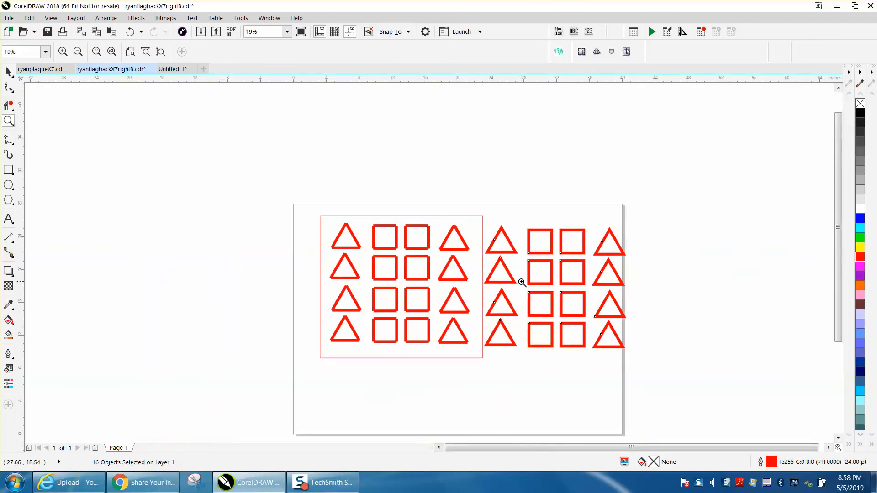
mouse_move(562, 278)
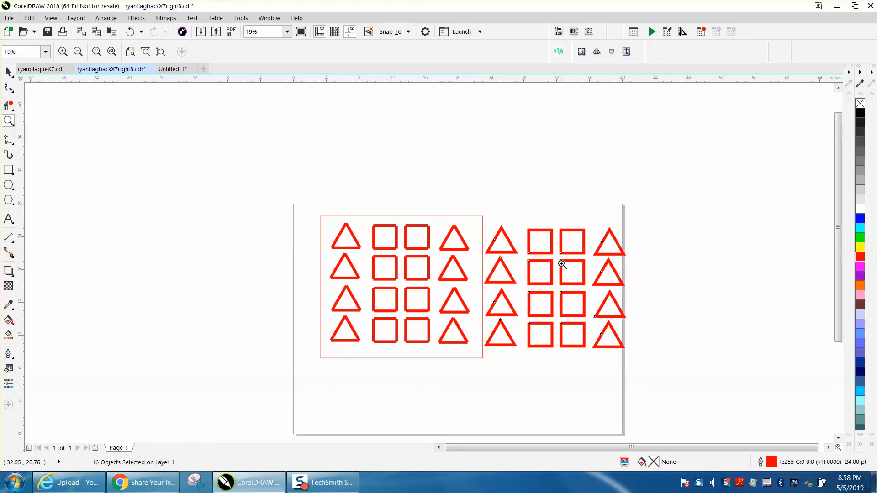
mouse_move(475, 245)
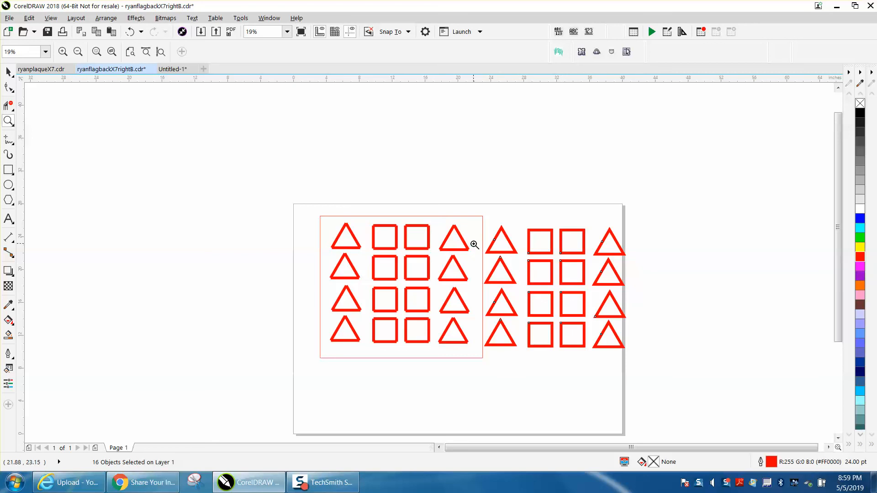
mouse_move(456, 234)
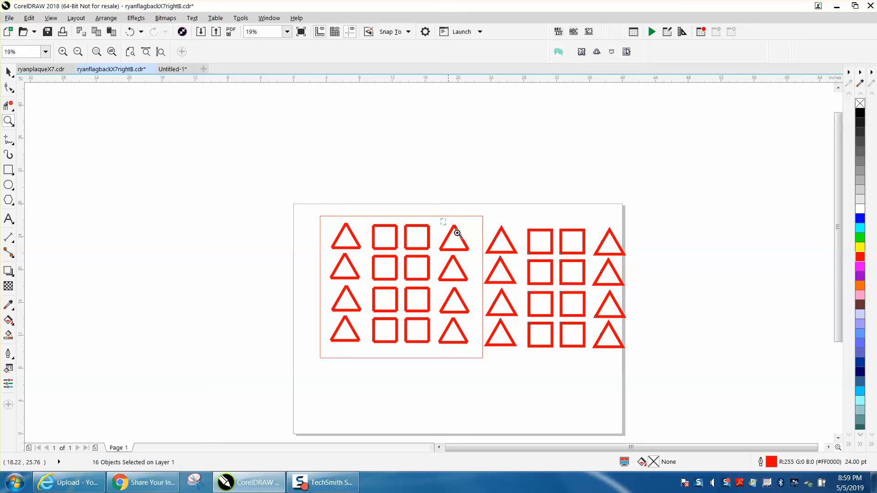
click(457, 234)
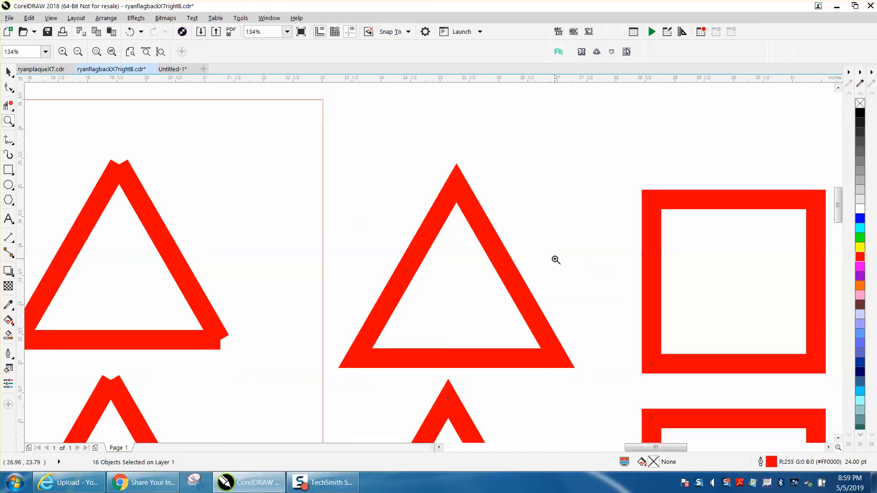